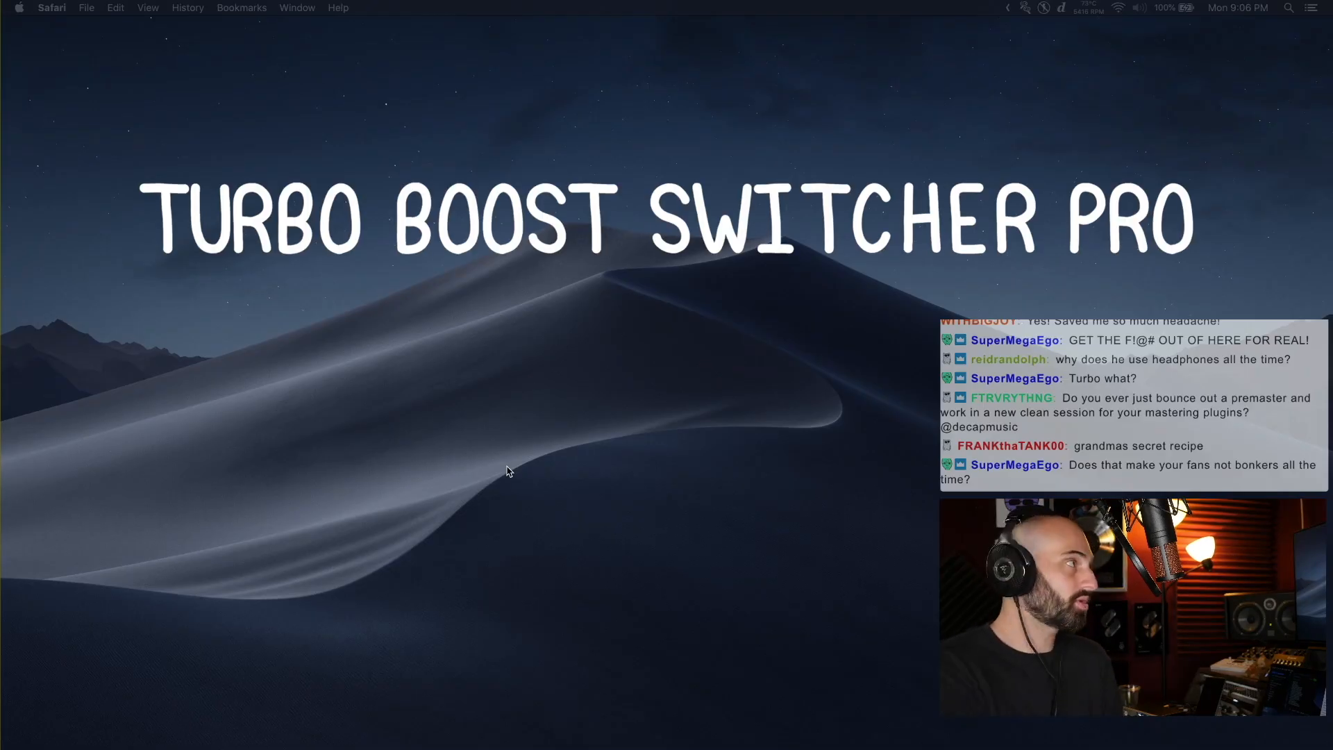
# Show the TG Pro menu-bar readout of fan speeds and CPU and GPU temperatures.
pyautogui.click(1026, 9)
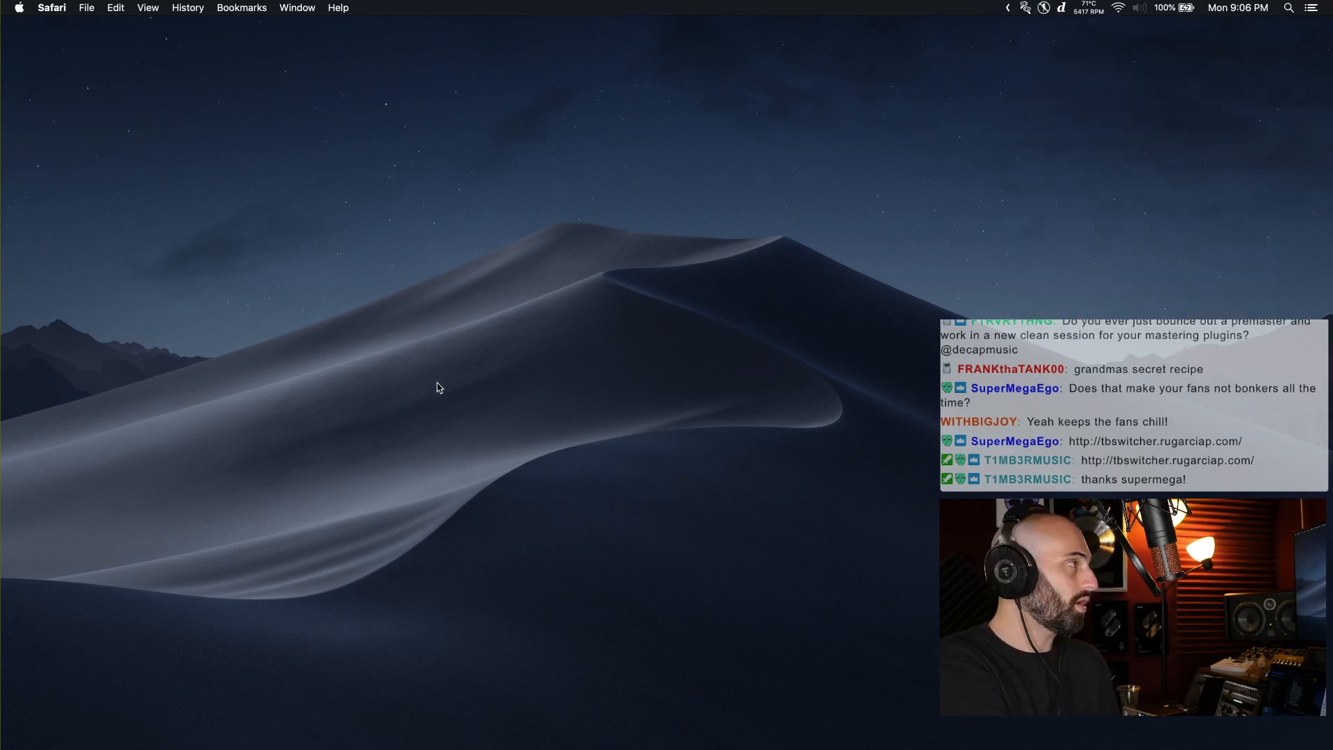
pyautogui.click(1043, 8)
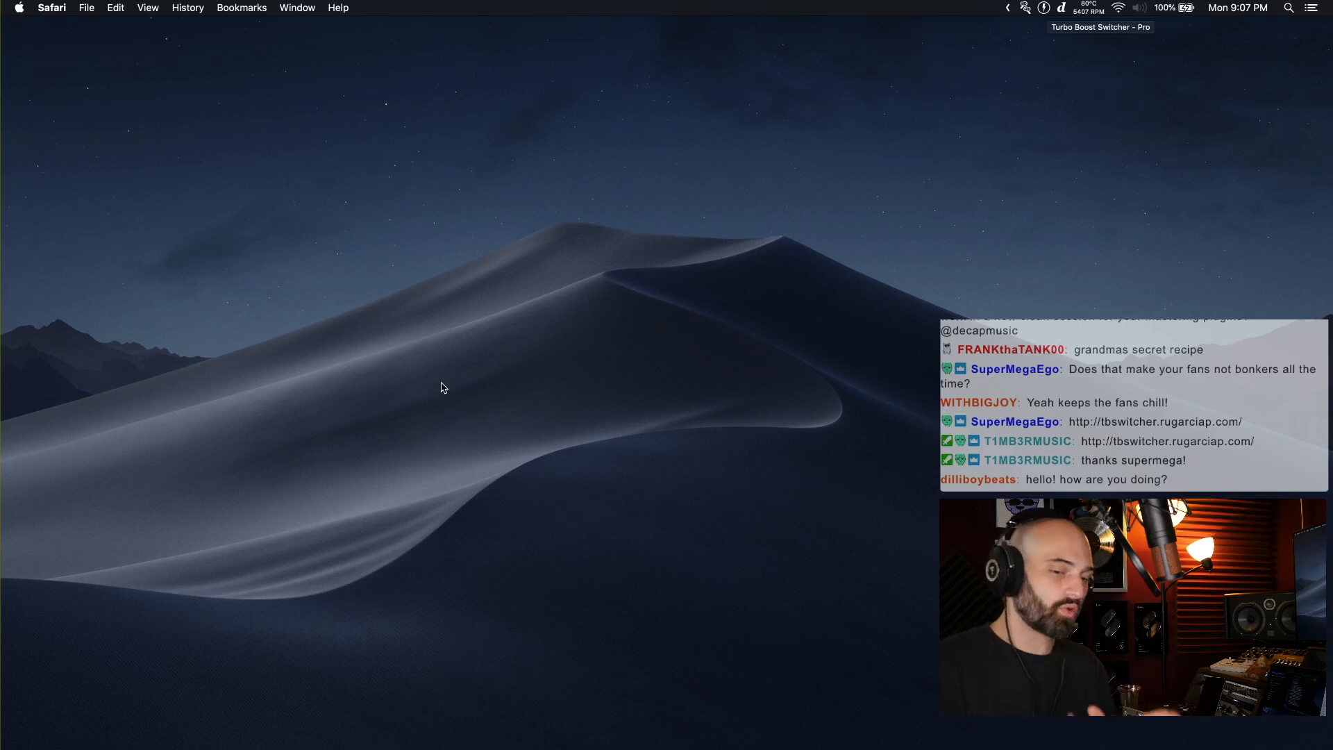
pyautogui.click(1024, 8)
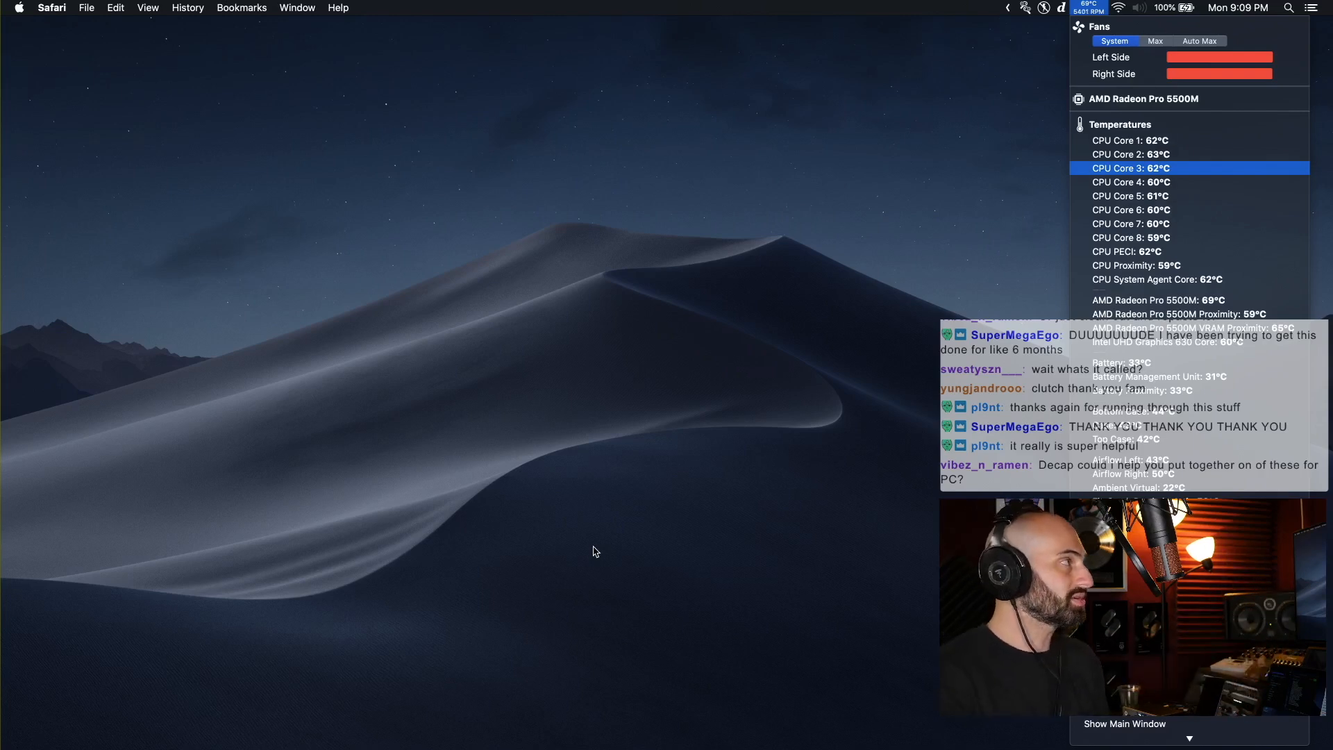
pyautogui.moveTo(572, 450)
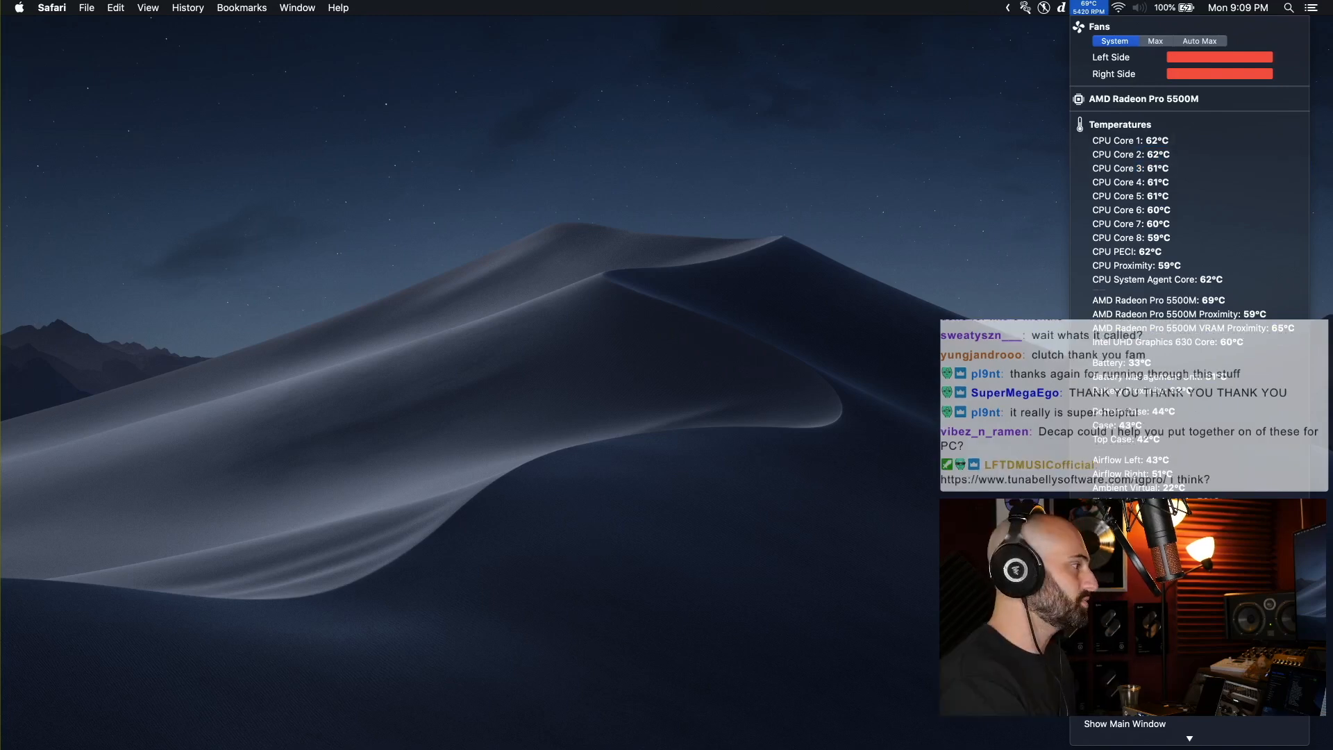
# Add an Auto Max fan rule running all fans at 100% when any sensor exceeds 95 °C.
pyautogui.click(1123, 723)
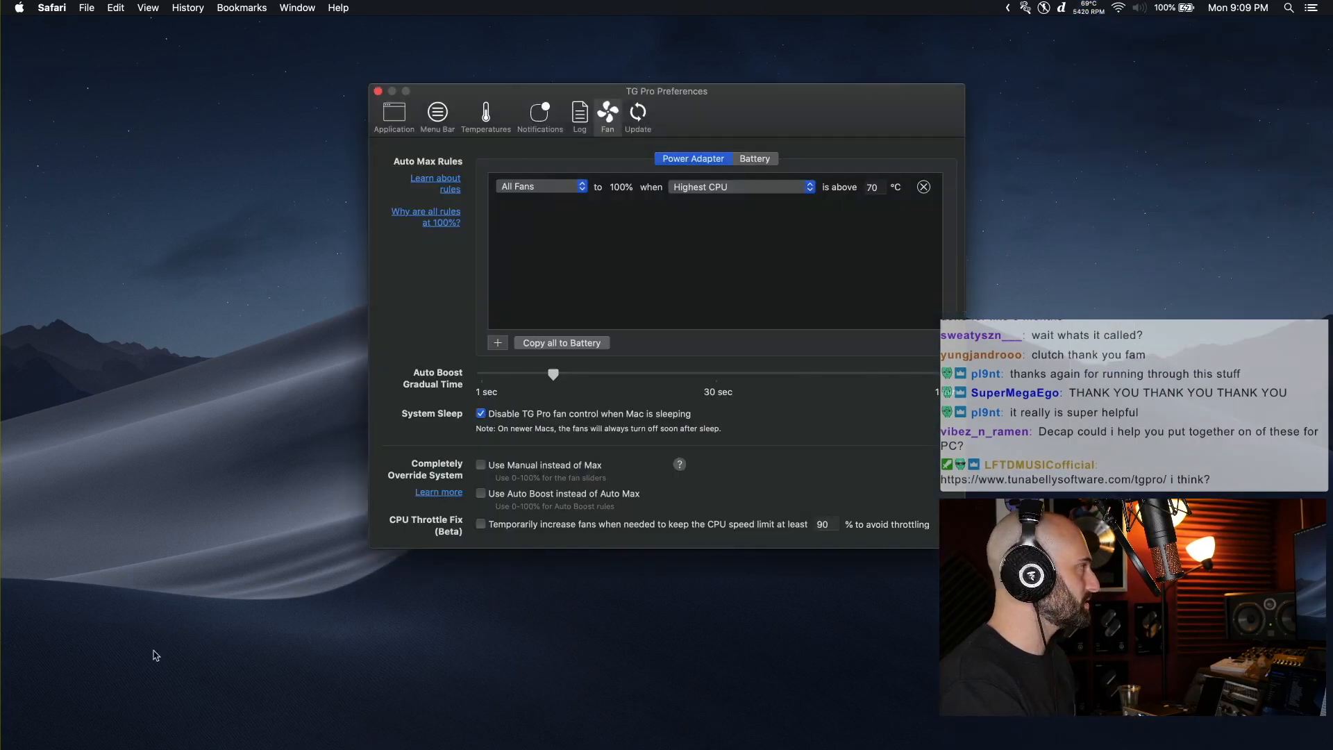
pyautogui.click(497, 343)
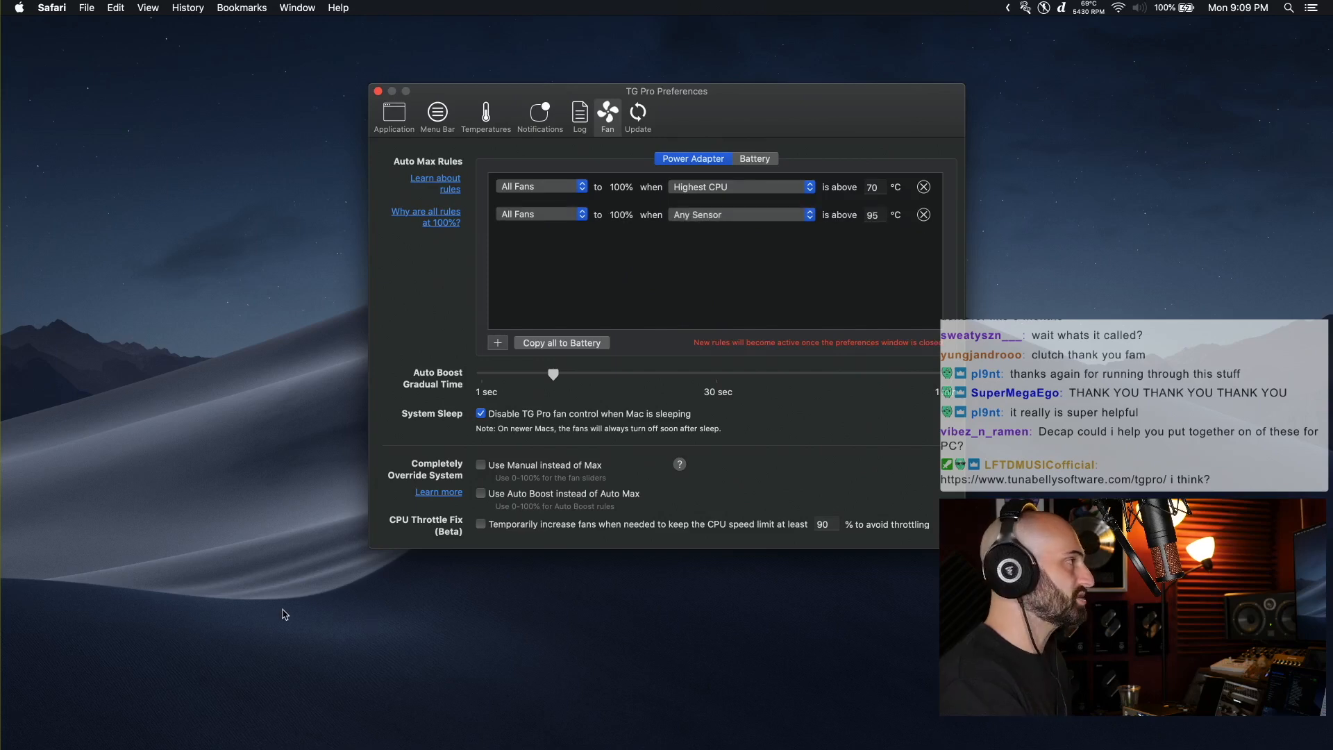
pyautogui.moveTo(308, 604)
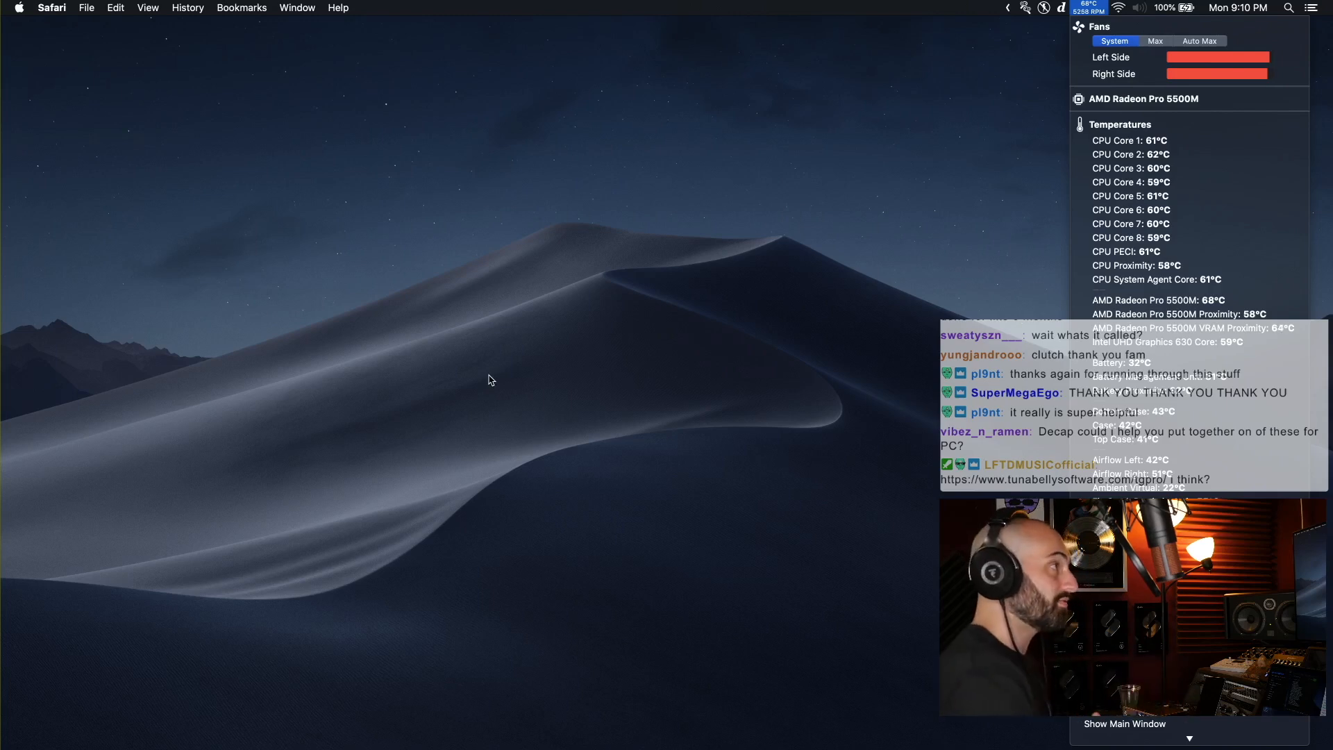
# Show the gfxCardStatus menu with Integrated Only, Discrete Only and Dynamic Switching for the Radeon Pro 5500M.
pyautogui.click(1060, 8)
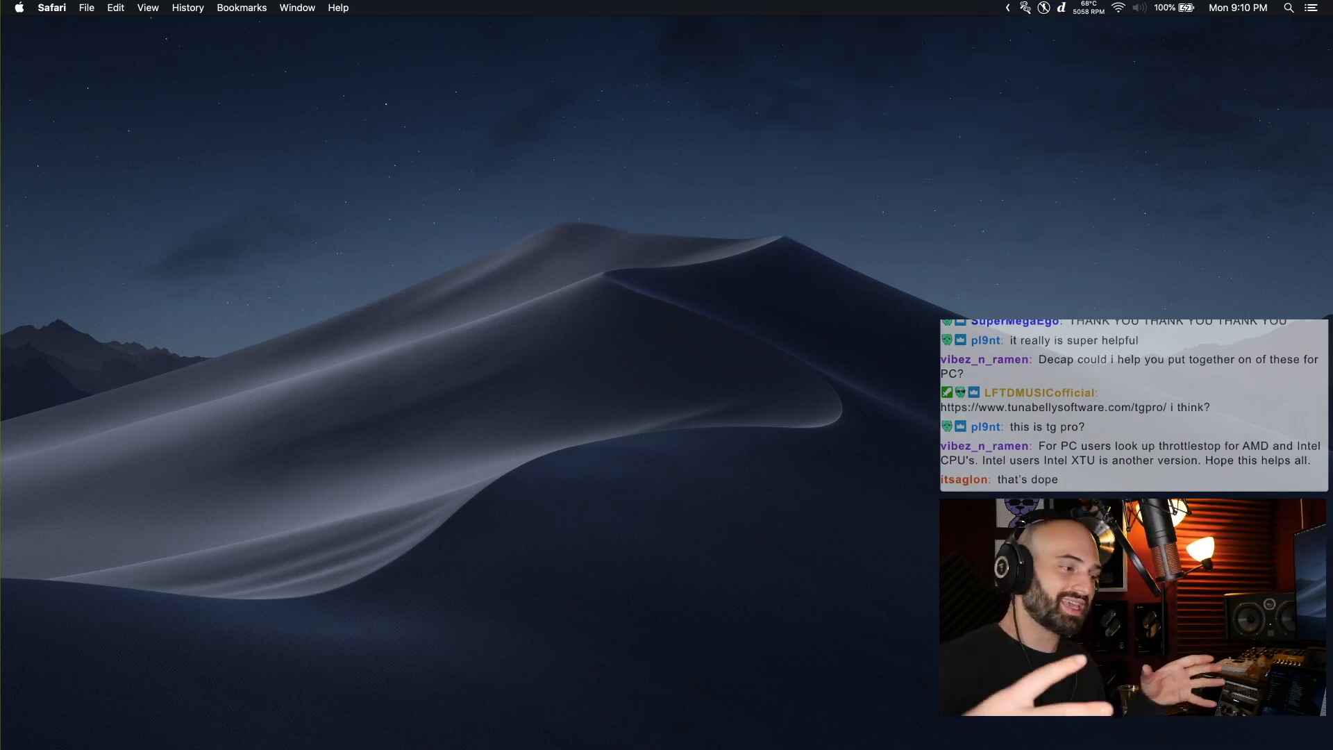
pyautogui.click(1060, 9)
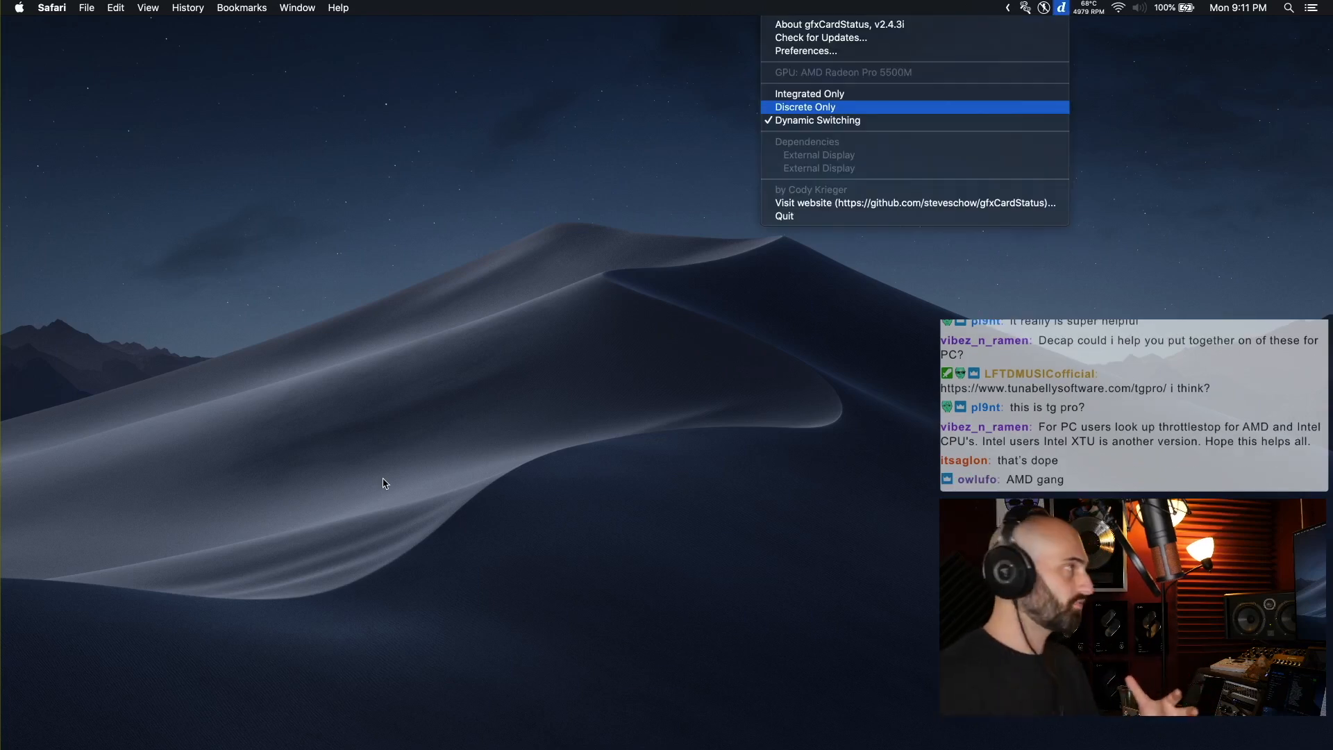
pyautogui.moveTo(808, 93)
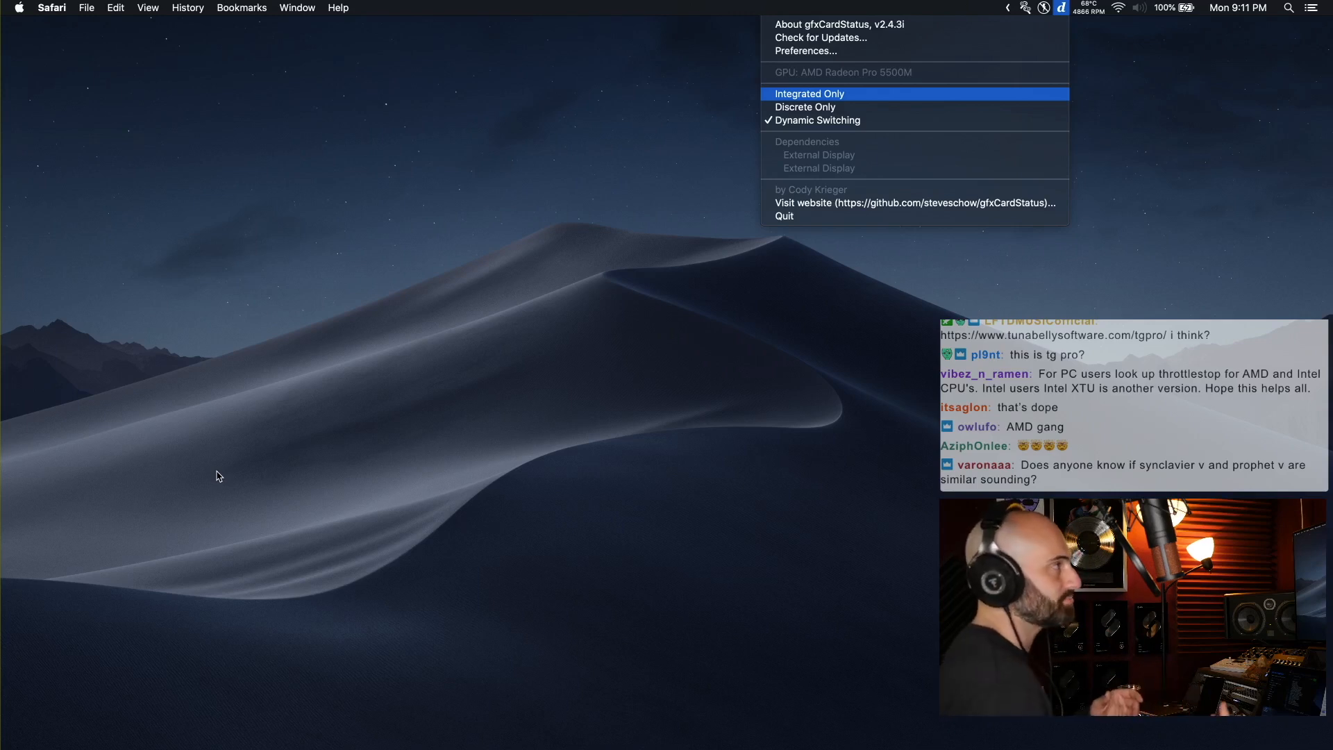
pyautogui.click(1025, 8)
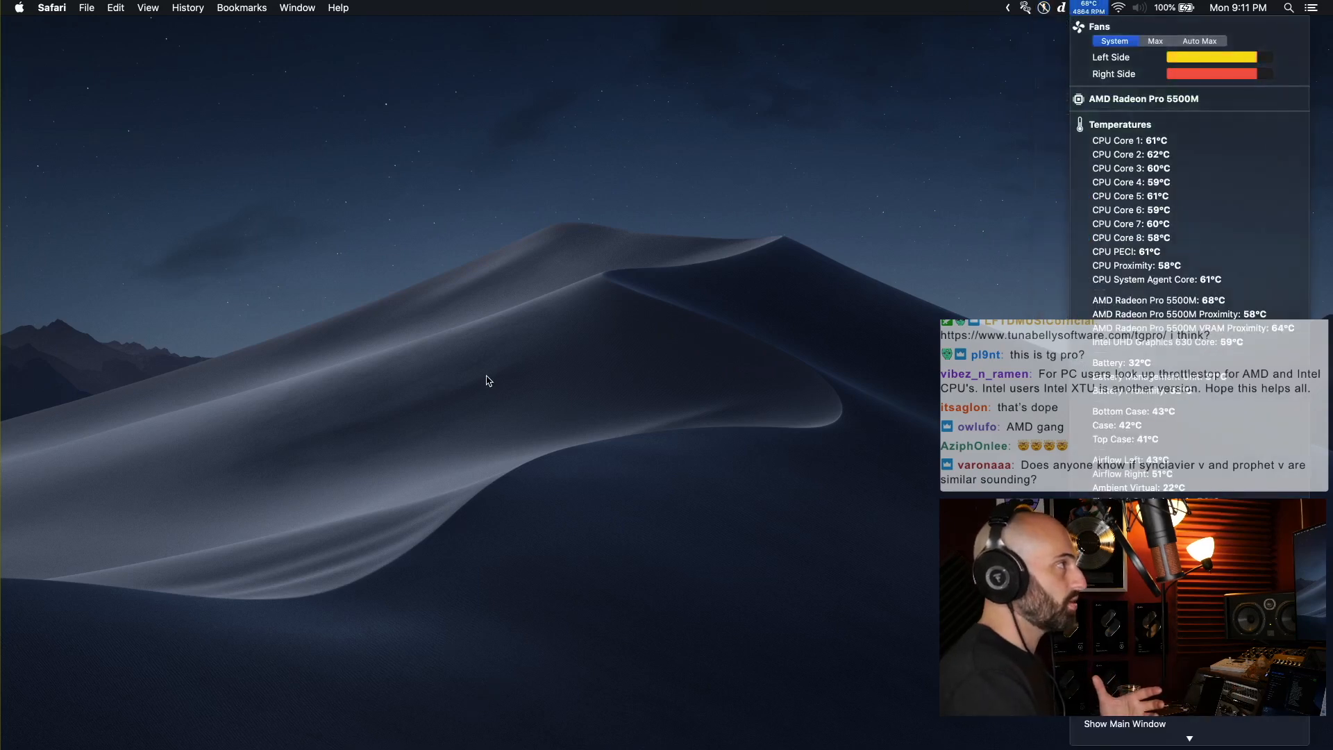
pyautogui.click(1061, 8)
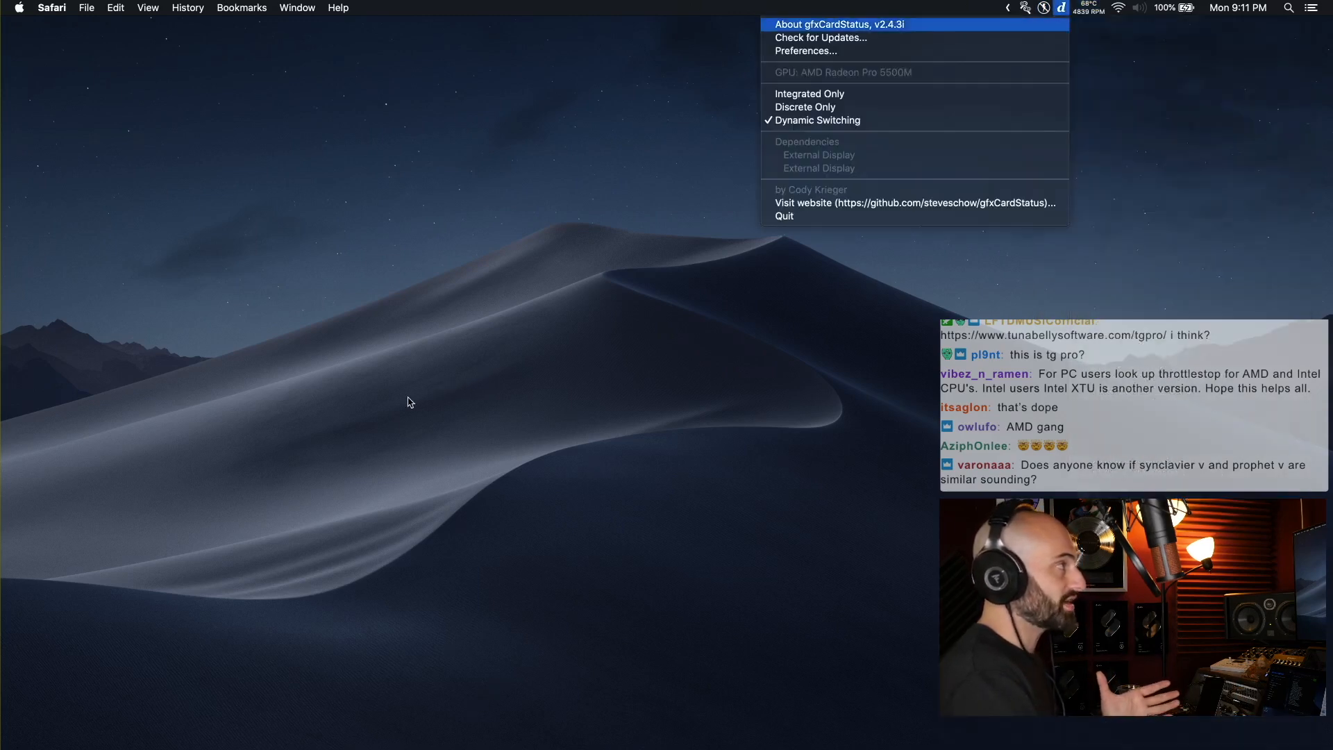